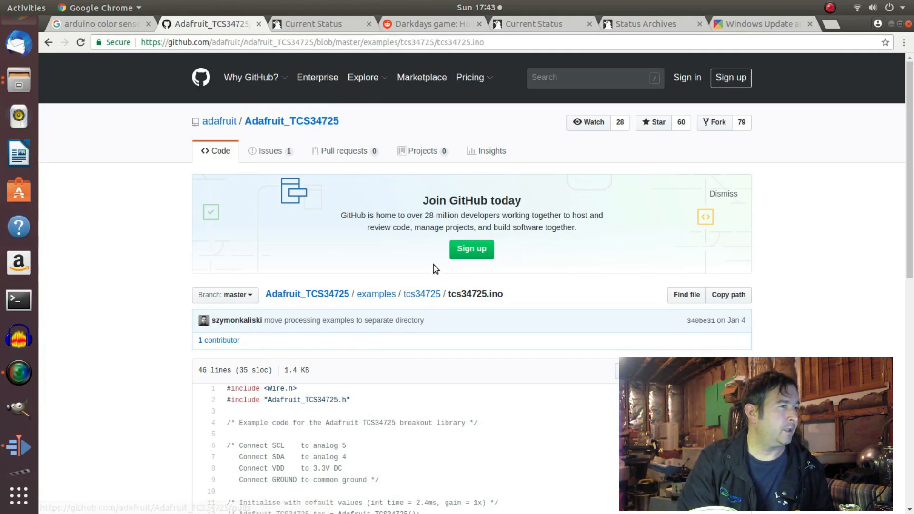
mouse_move(422, 315)
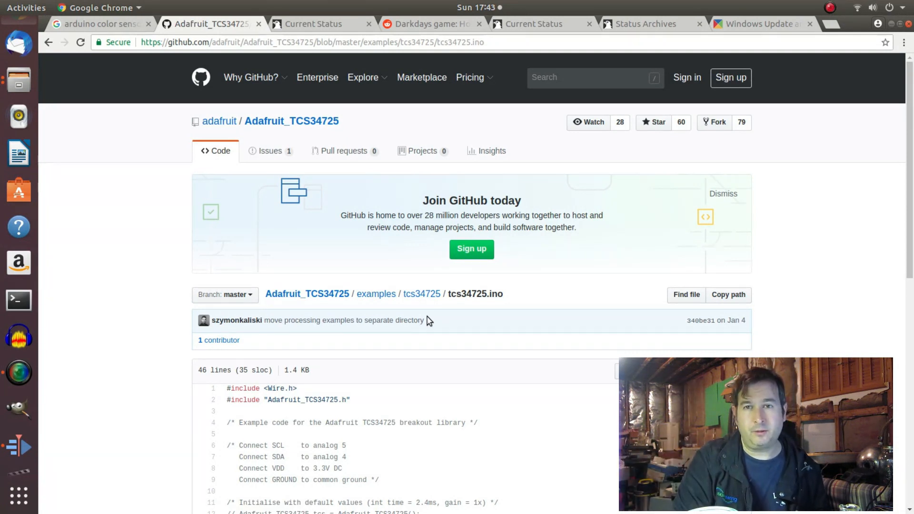
mouse_move(425, 332)
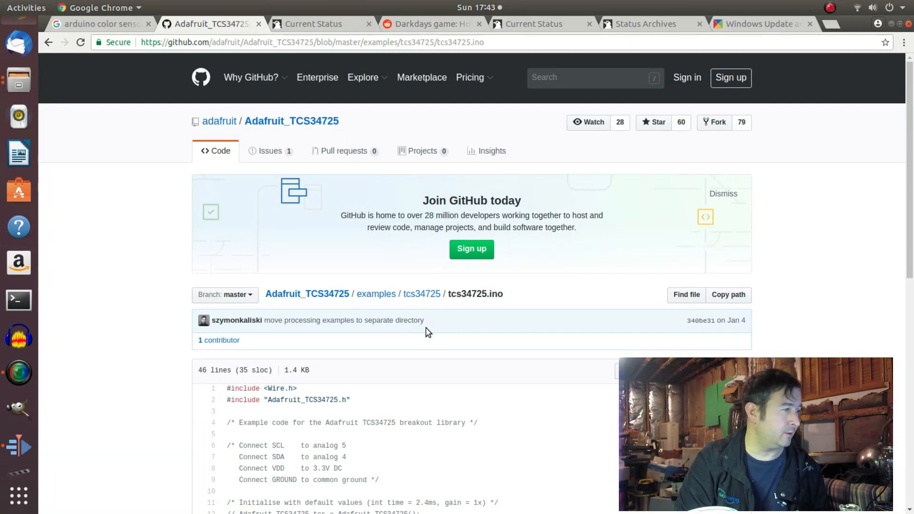
Select the Arduino/Genuino Uno board and its /dev/ttyACM0 serial port from the Tools menu.
scroll("down", 3)
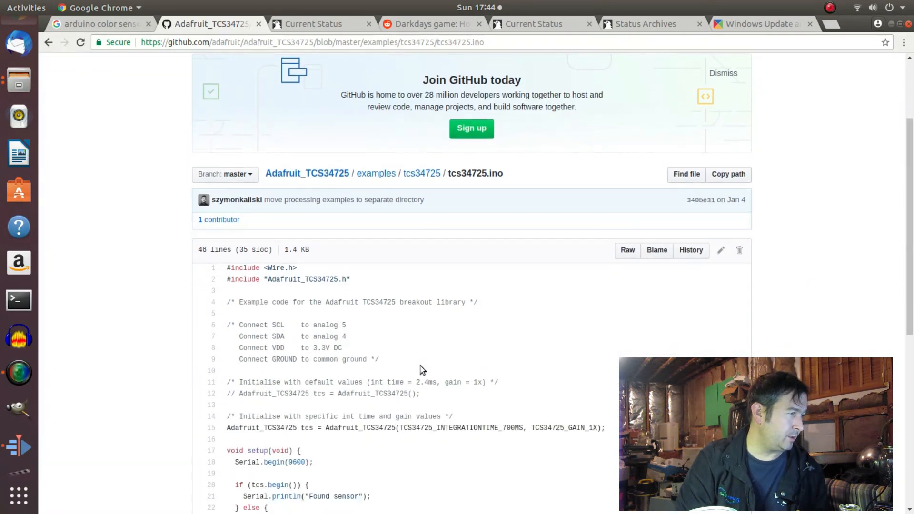
scroll("down", 3)
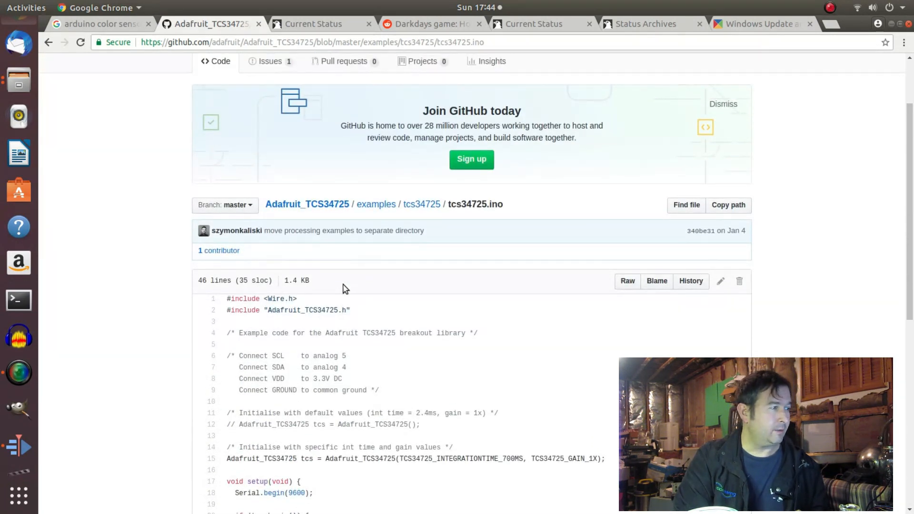
scroll("down", 3)
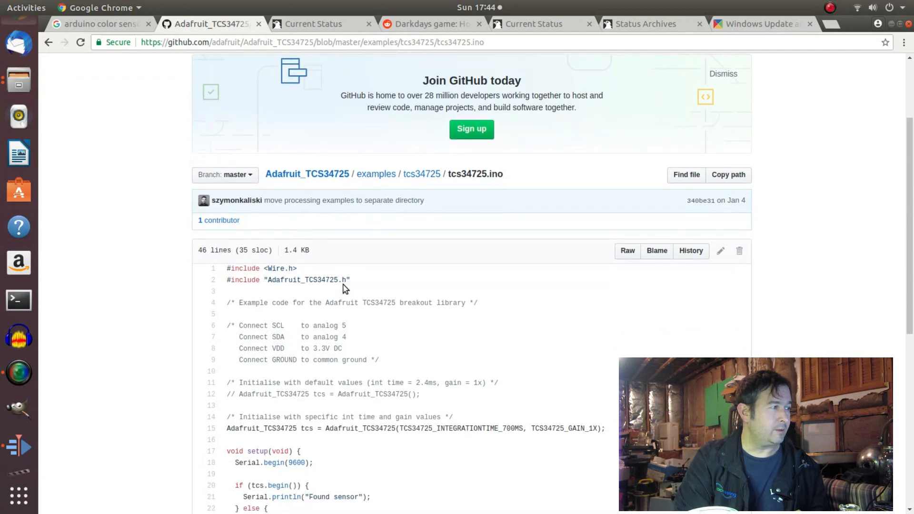
mouse_move(370, 268)
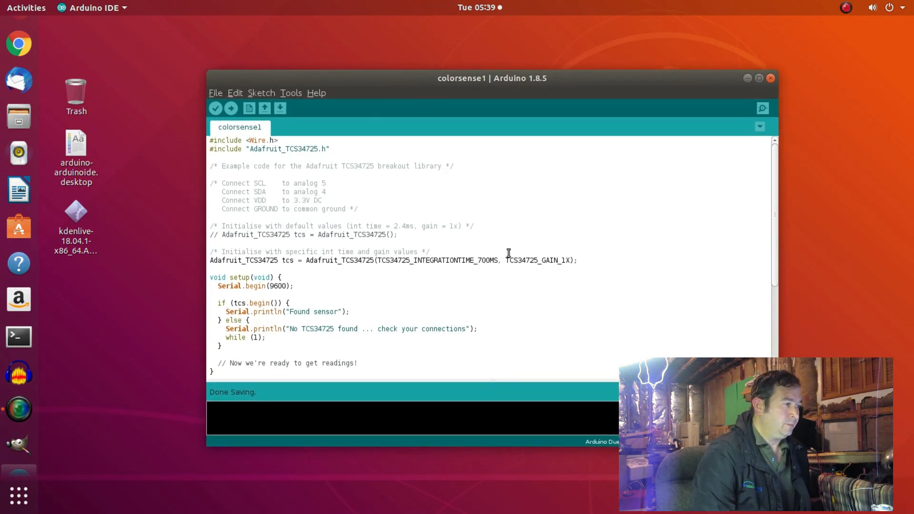
mouse_move(338, 311)
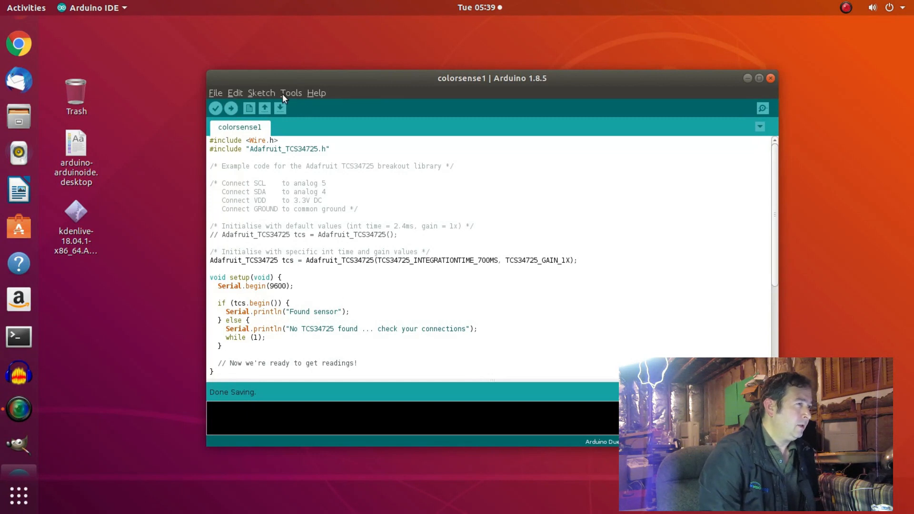
left_click(291, 92)
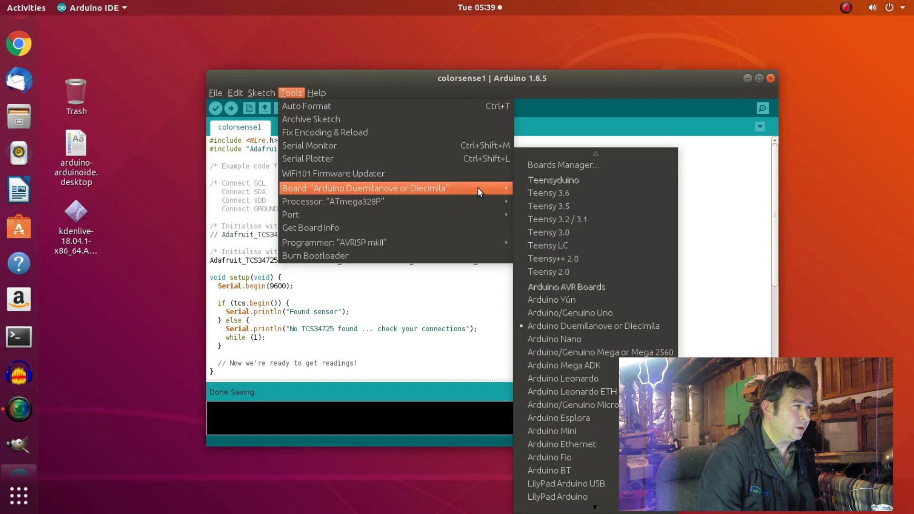
mouse_move(548, 206)
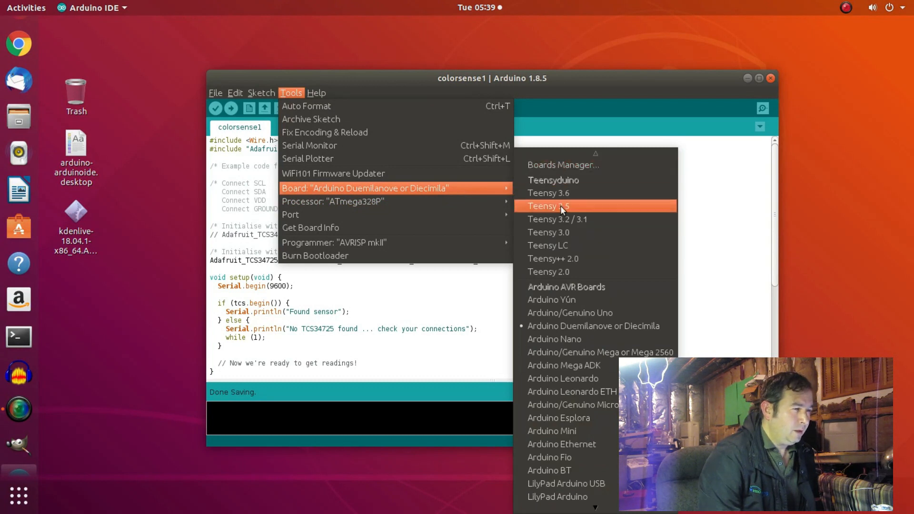
mouse_move(570, 313)
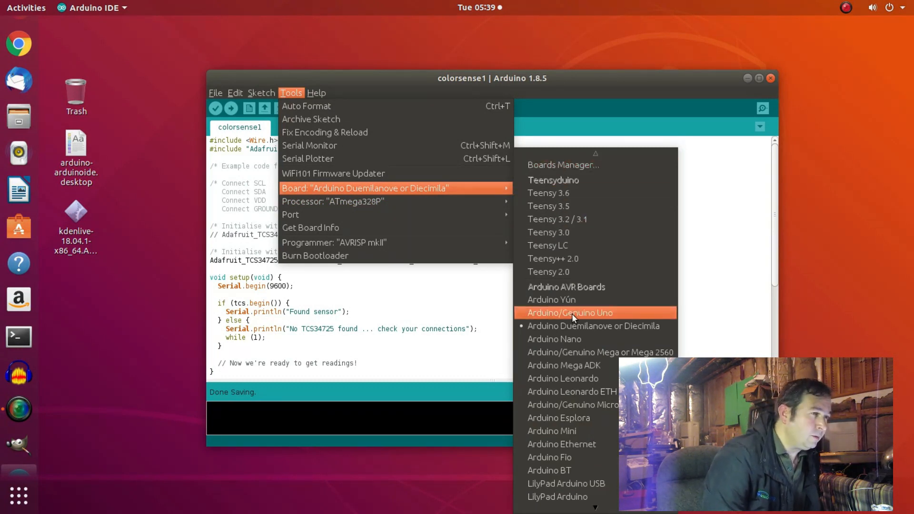
mouse_move(583, 164)
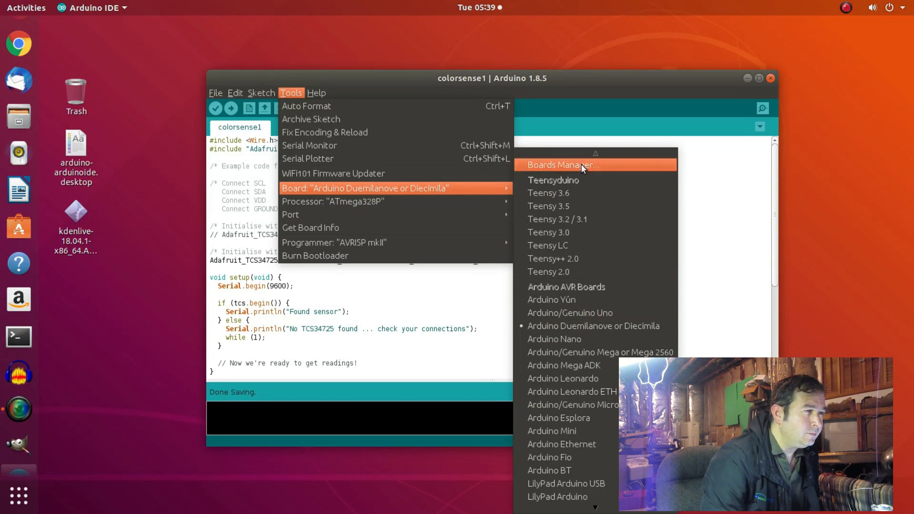
mouse_move(581, 287)
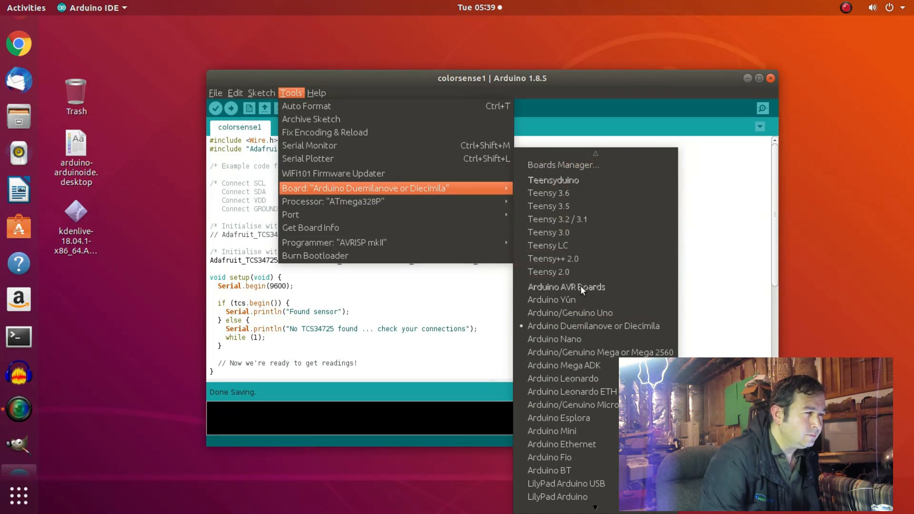
mouse_move(587, 303)
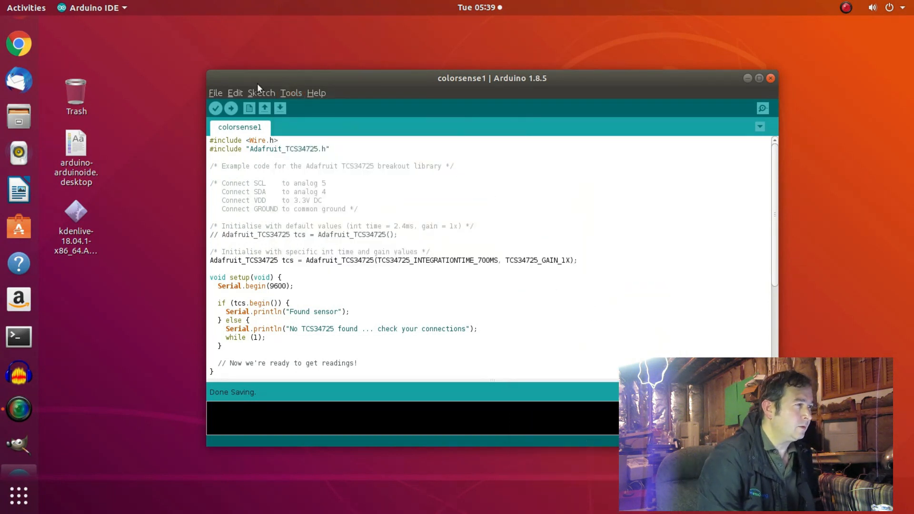
left_click(291, 93)
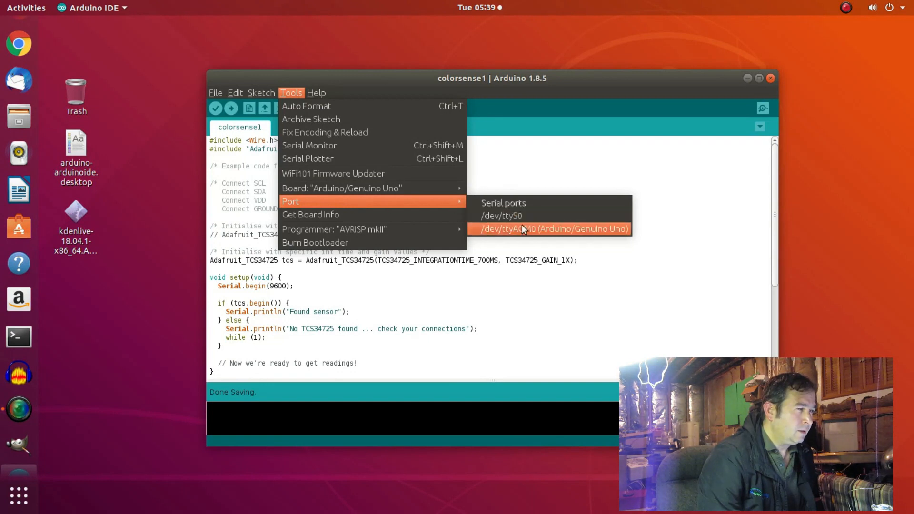
left_click(548, 228)
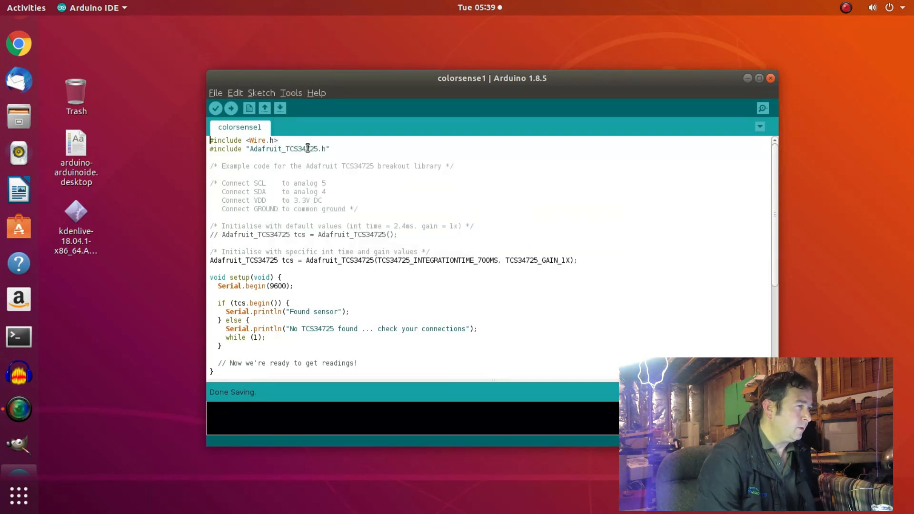
left_click(216, 108)
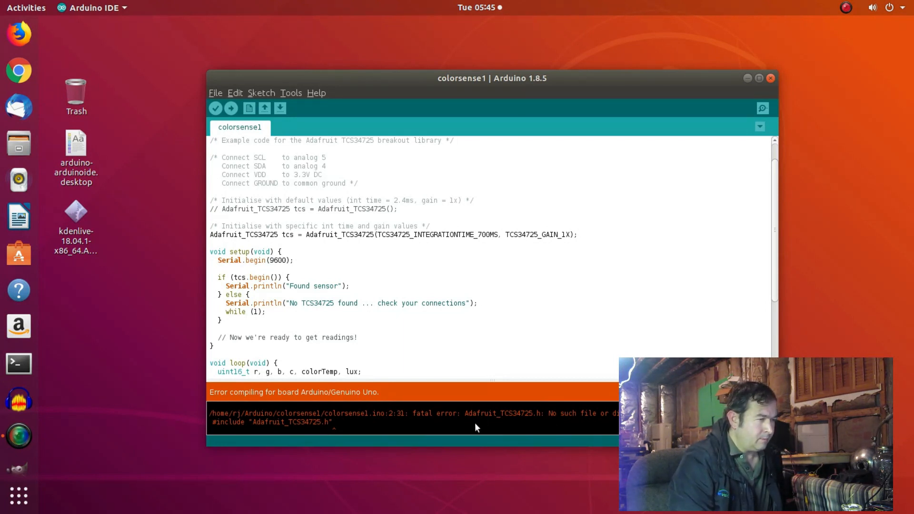
mouse_move(526, 424)
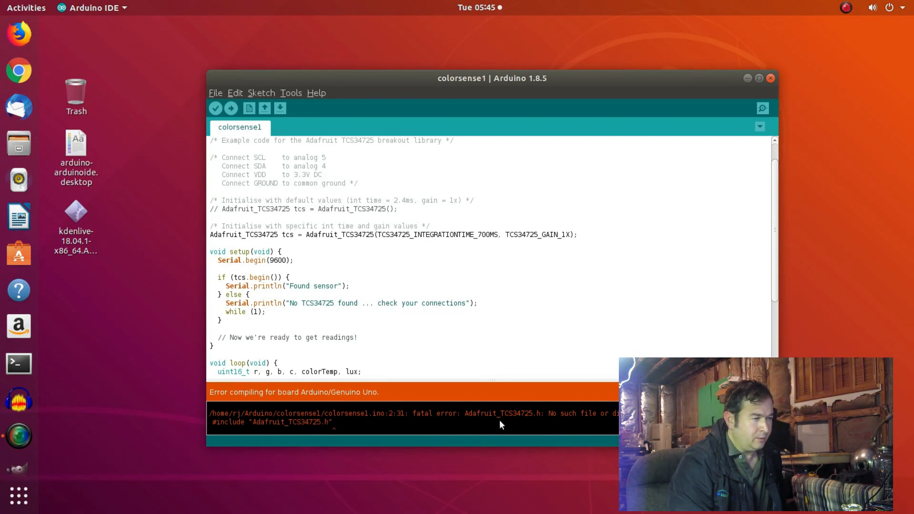
mouse_move(519, 423)
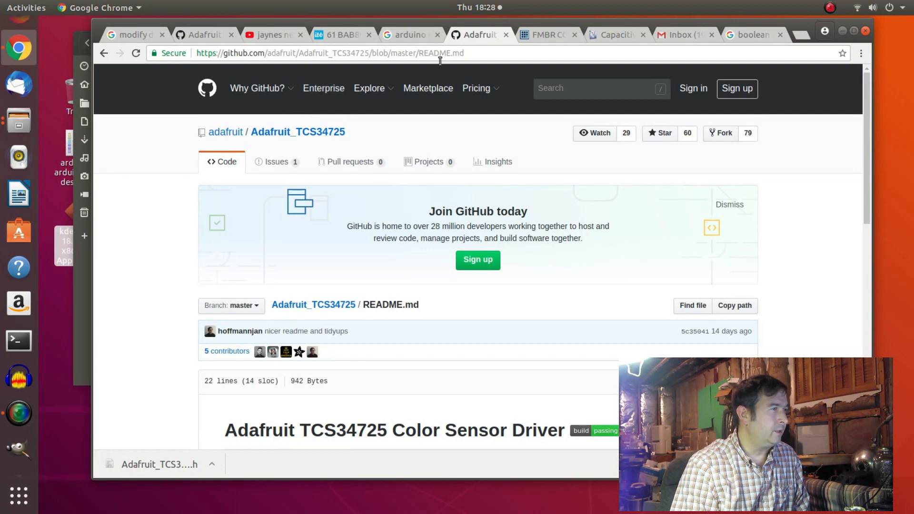
Highlight the library name 'Adafruit TCS34725' in the README's install instructions.
scroll("down", 3)
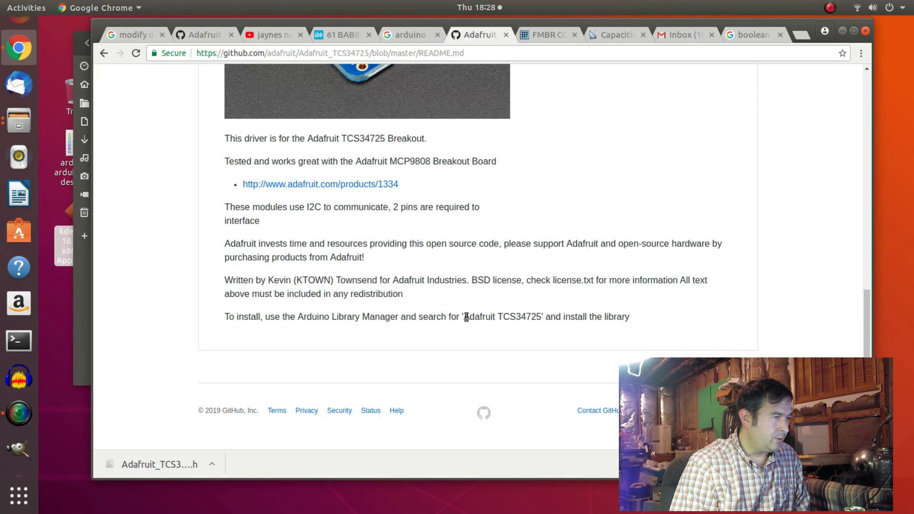
left_click_drag(464, 316, 540, 316)
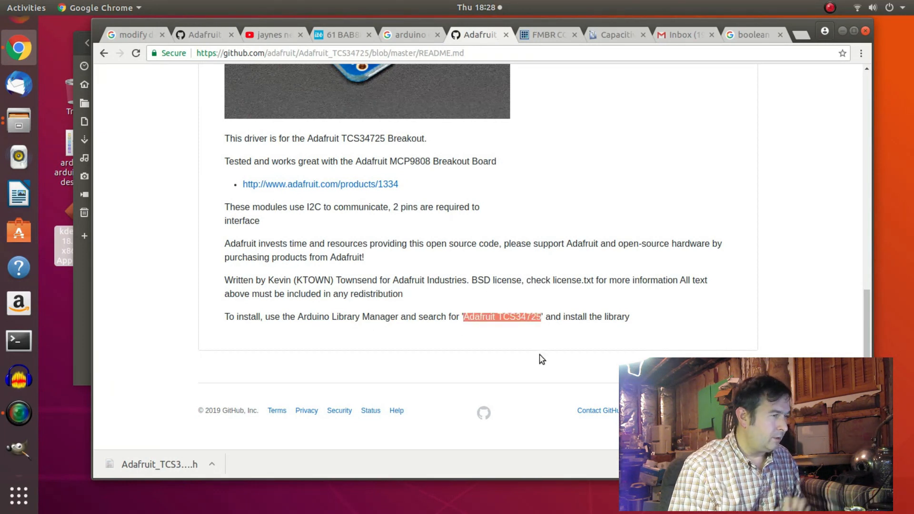
mouse_move(518, 332)
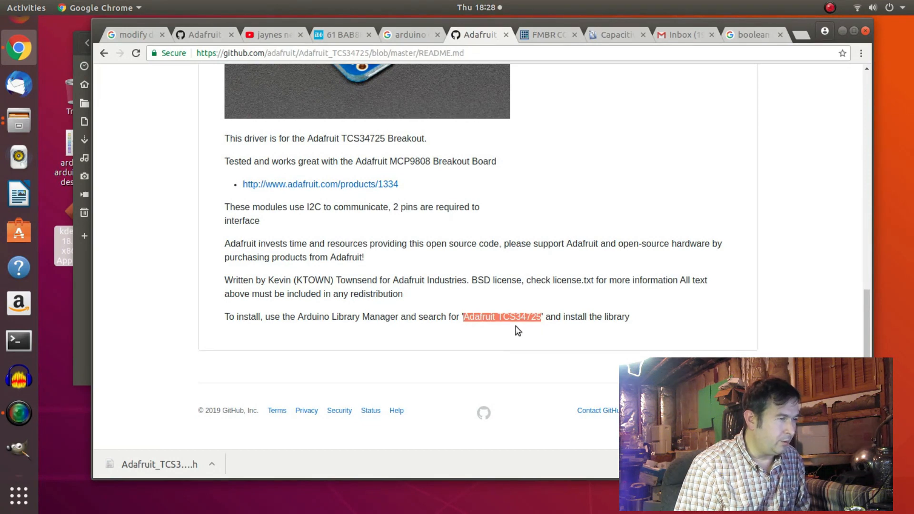
mouse_move(554, 320)
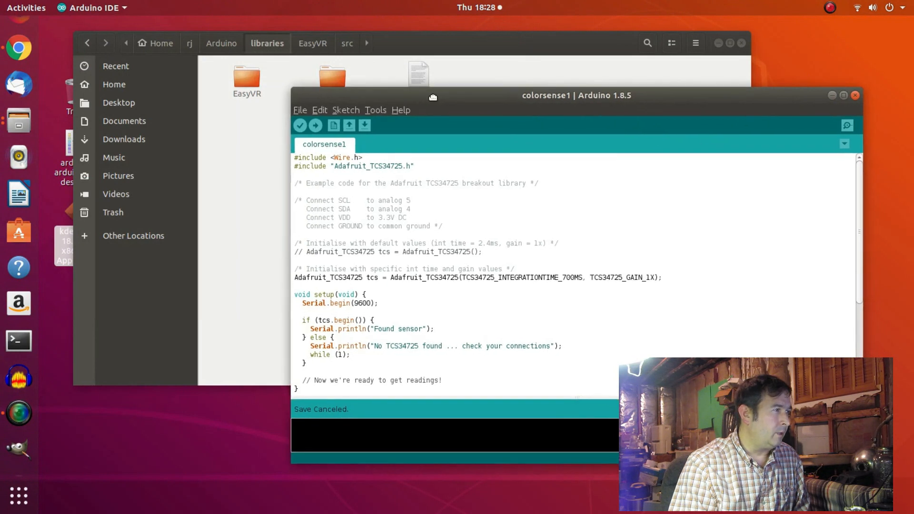
left_click(365, 106)
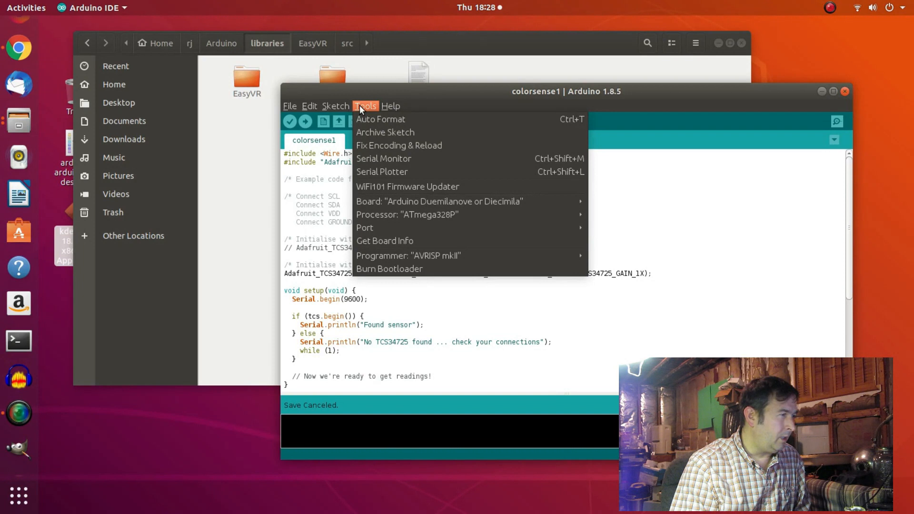
mouse_move(358, 110)
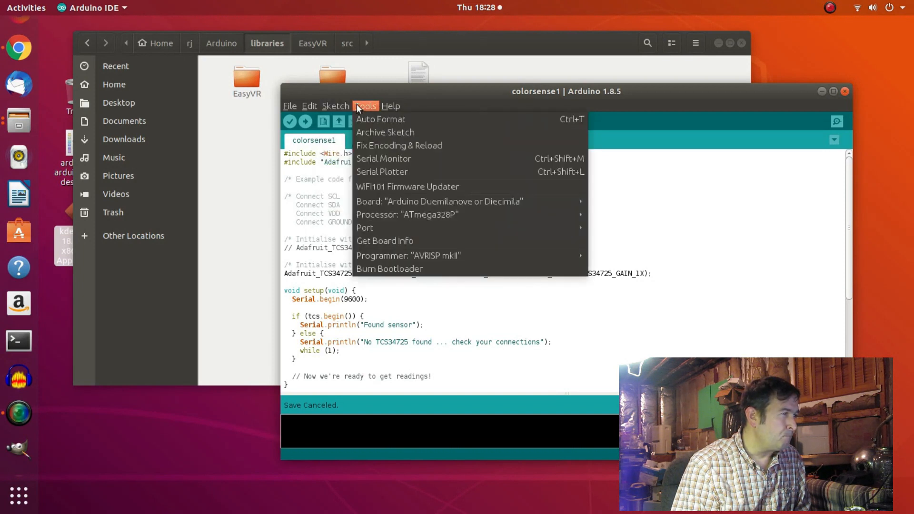
left_click(334, 106)
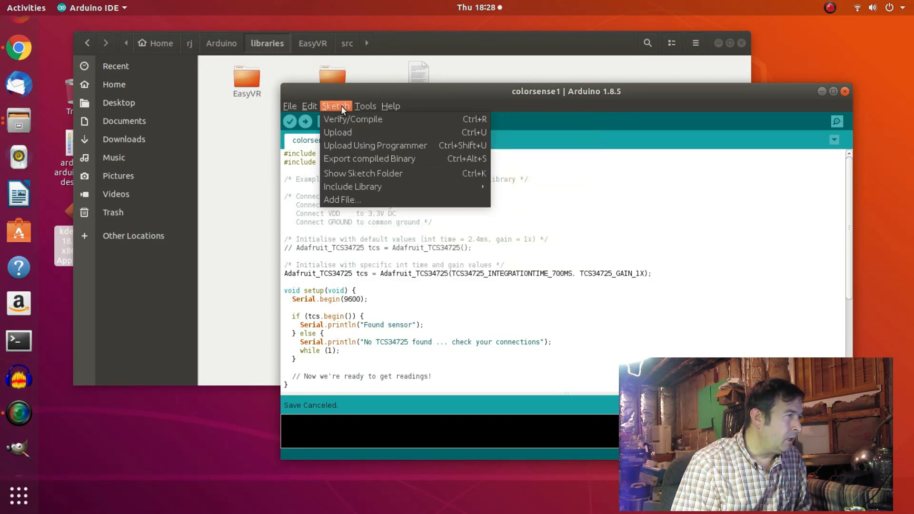
mouse_move(352, 186)
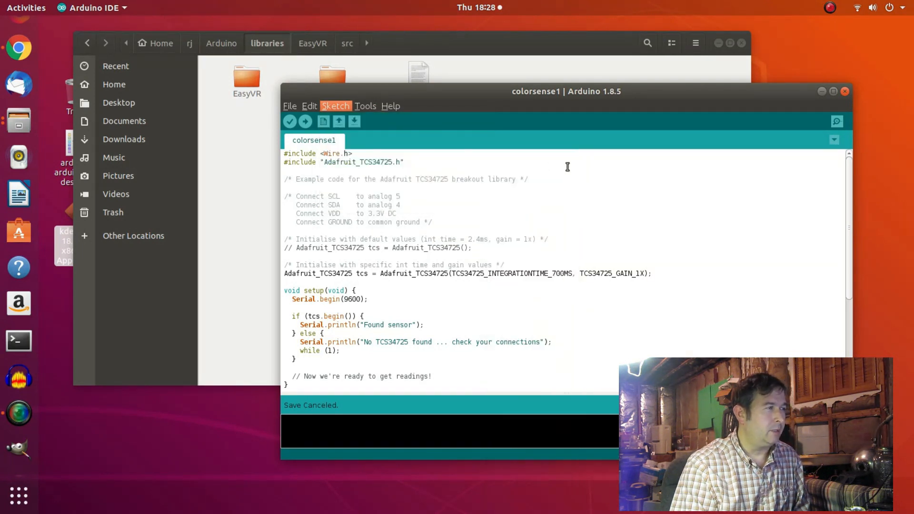
left_click(335, 106)
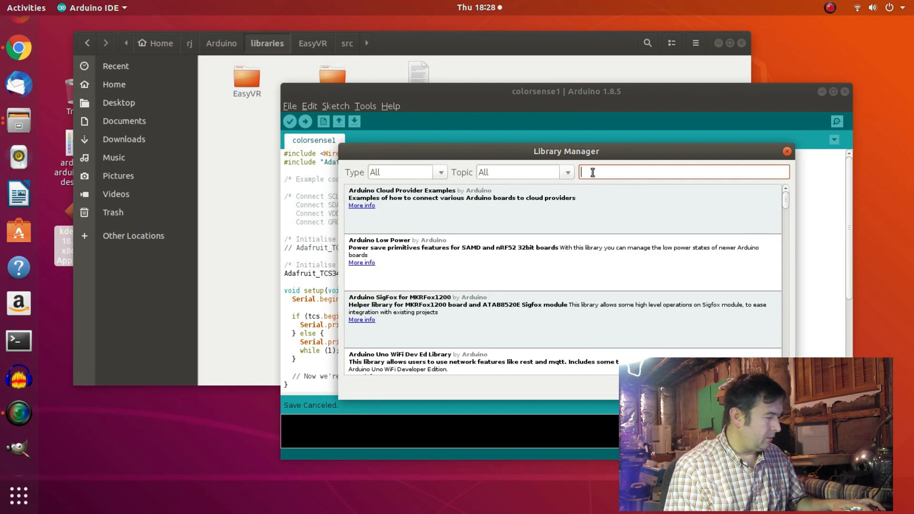
Search Library Manager for 'Adafruit TCS34725', install version 1.0.3 and close the dialog.
type("Adafruit TCS34725")
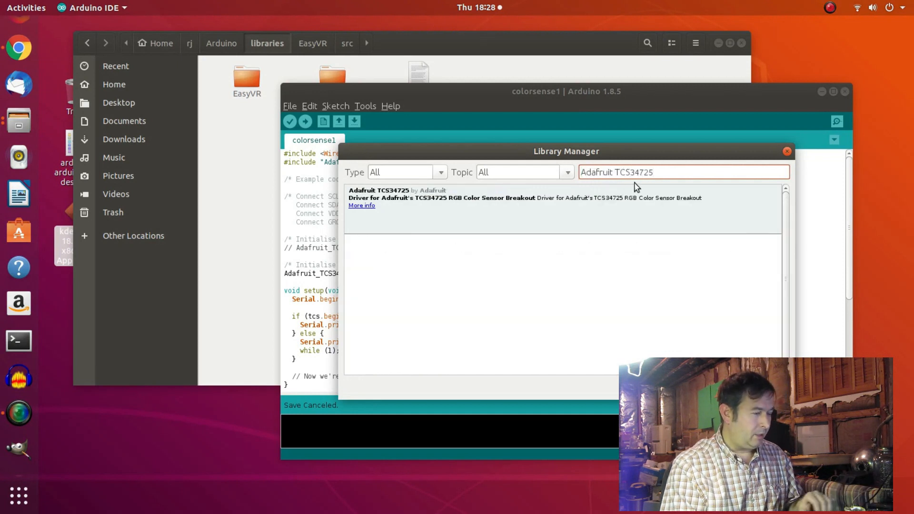
mouse_move(653, 187)
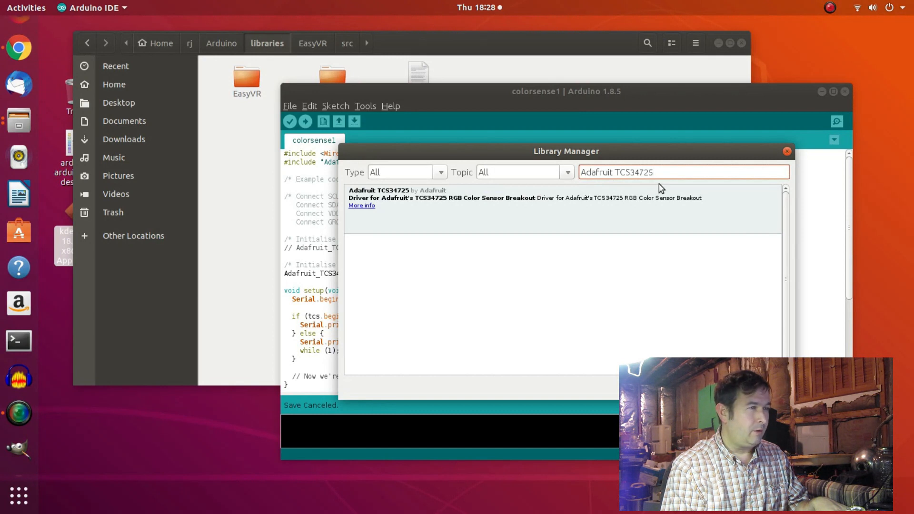
mouse_move(385, 207)
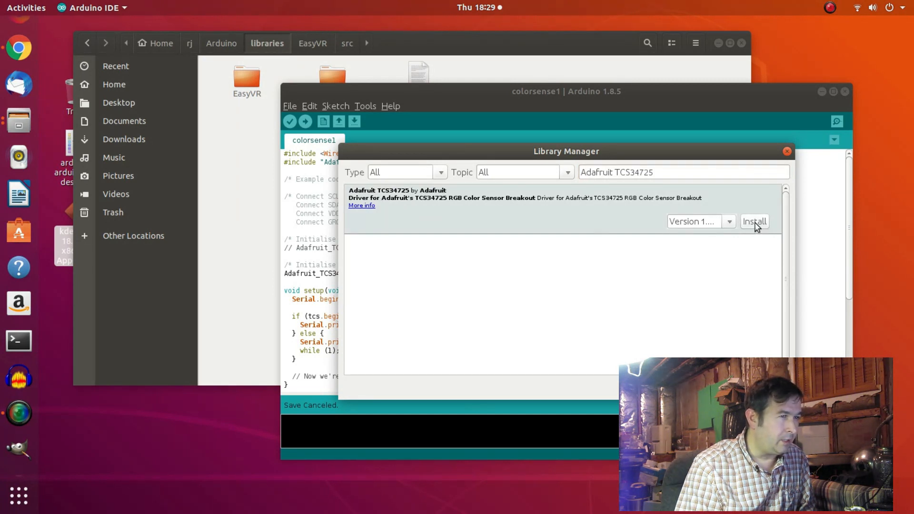
left_click(754, 222)
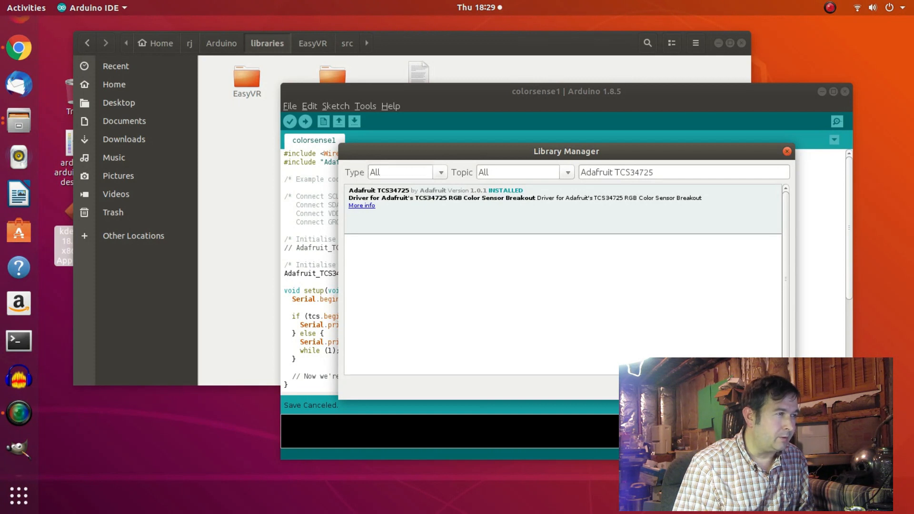
left_click(364, 106)
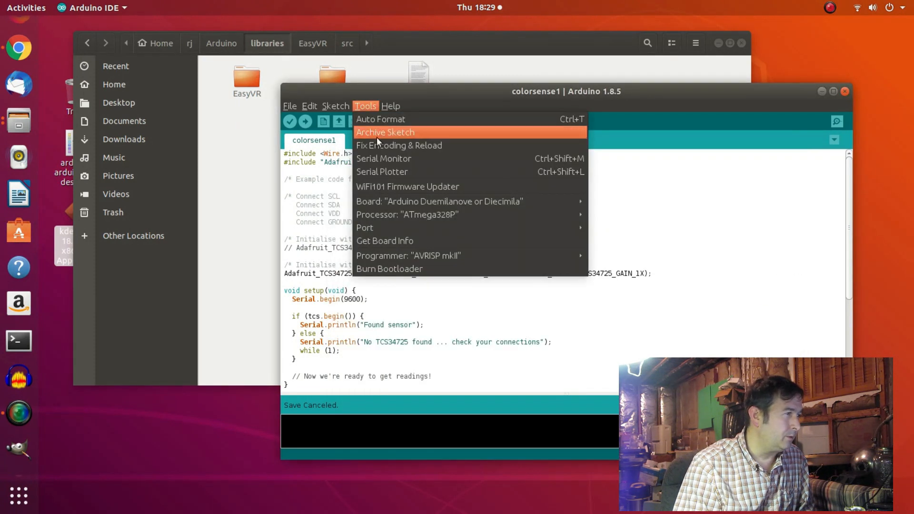
mouse_move(411, 201)
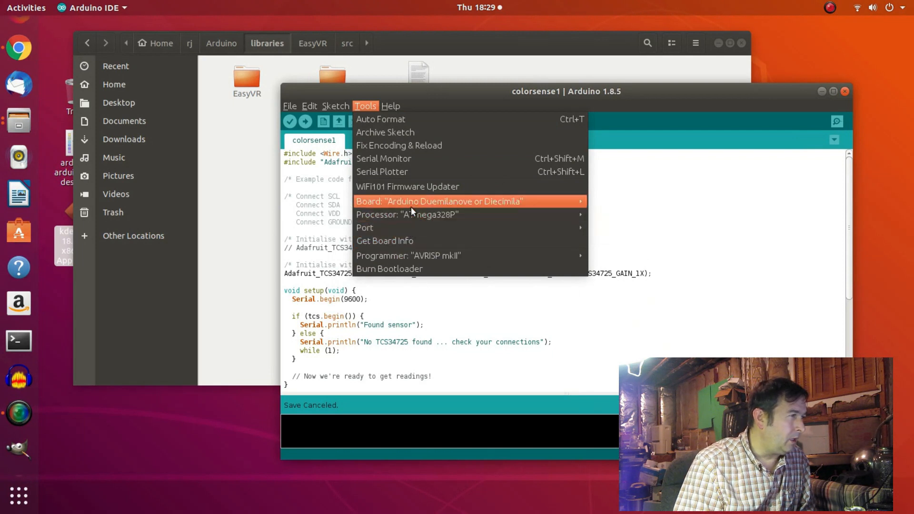
Check the Sketch > Include Library list for the newly installed Adafruit TCS34725.
left_click(335, 106)
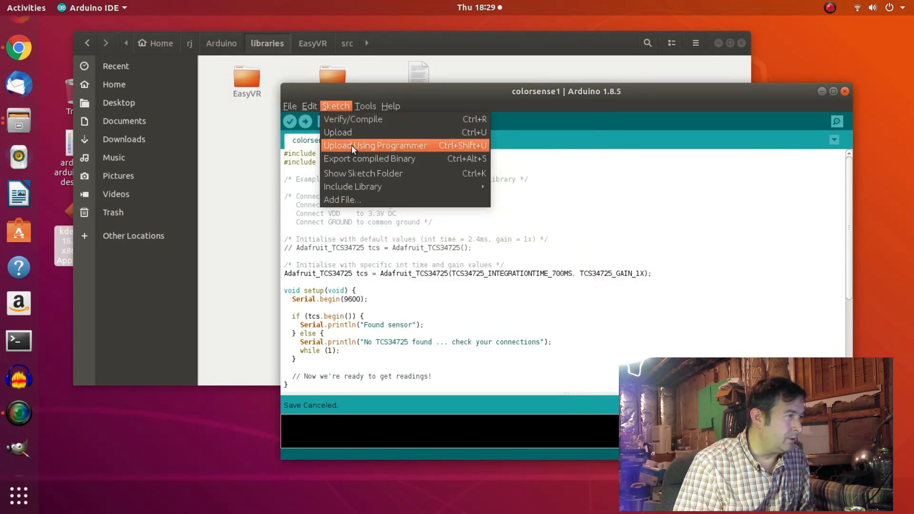
mouse_move(352, 186)
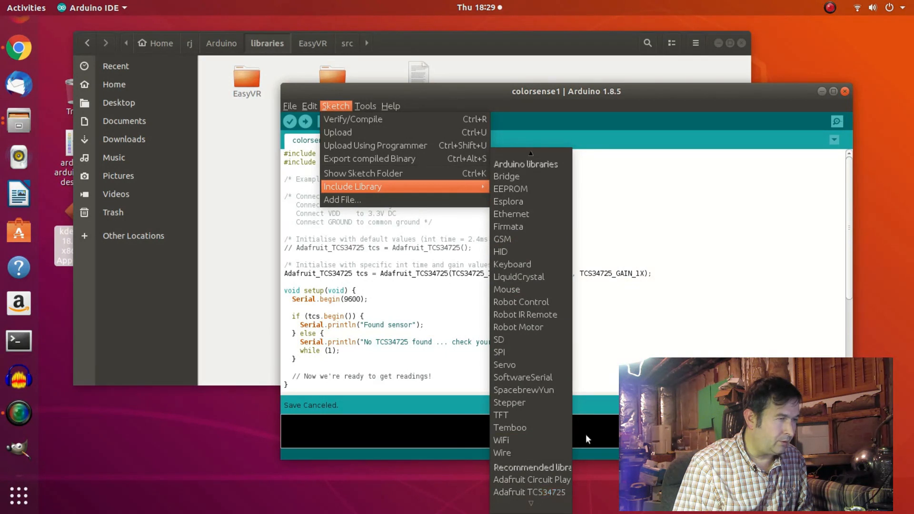
mouse_move(434, 91)
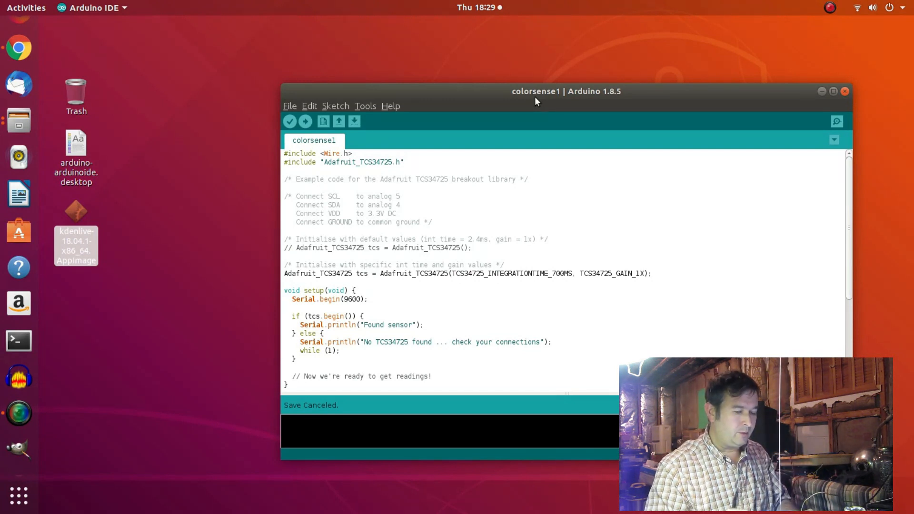
mouse_move(503, 125)
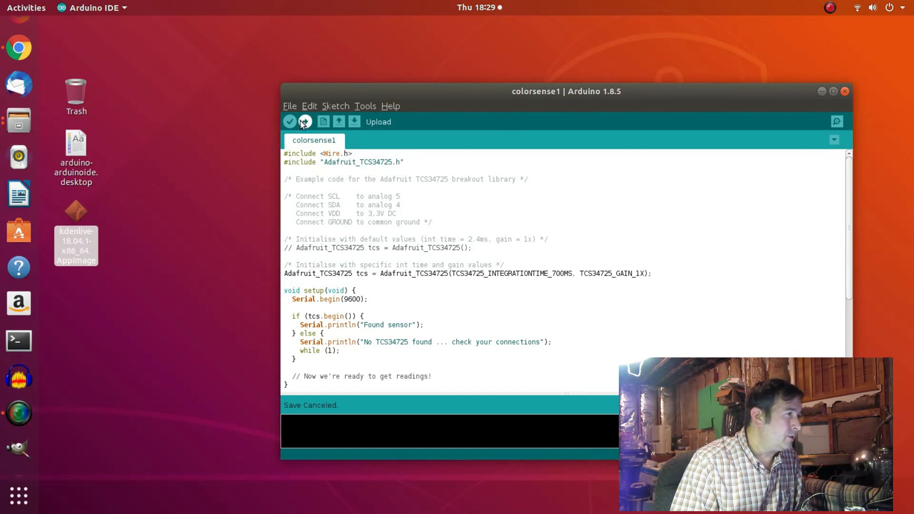
Attempt an upload and locate the calculateColorTemperature_dn40 error lines to comment out.
left_click(289, 122)
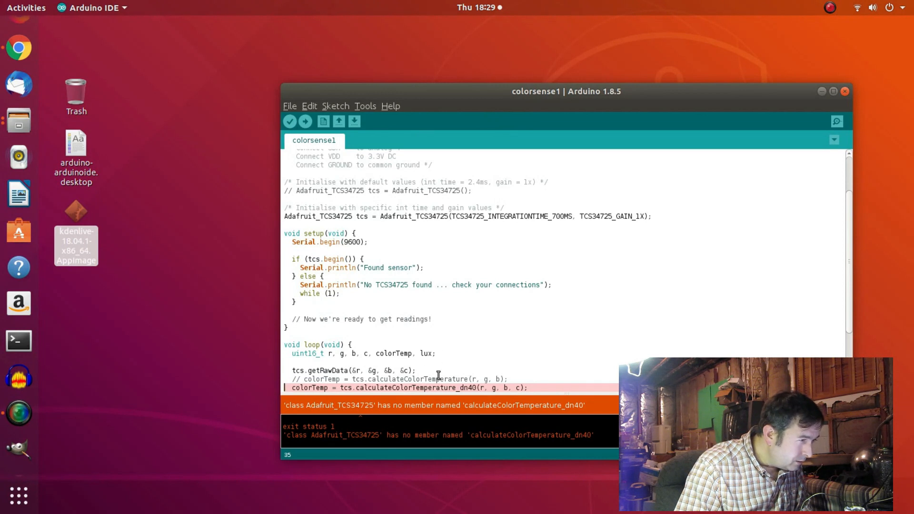
mouse_move(522, 413)
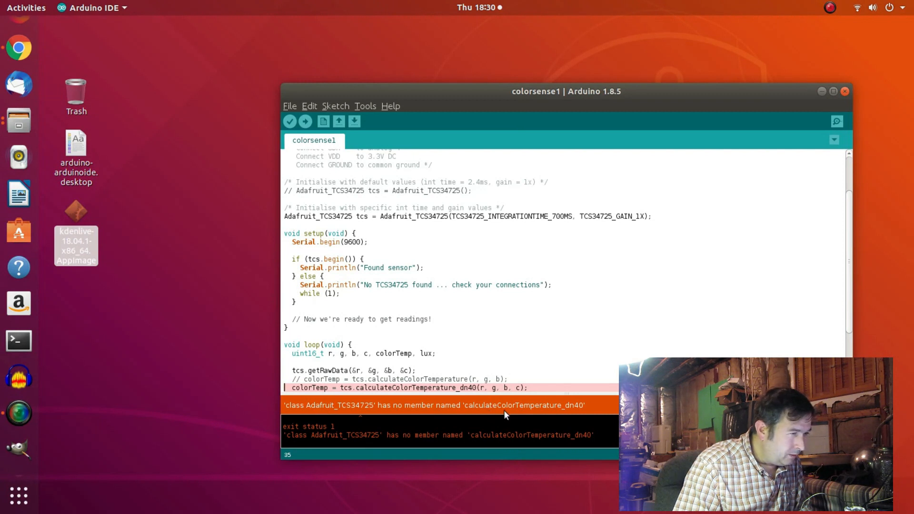
mouse_move(568, 412)
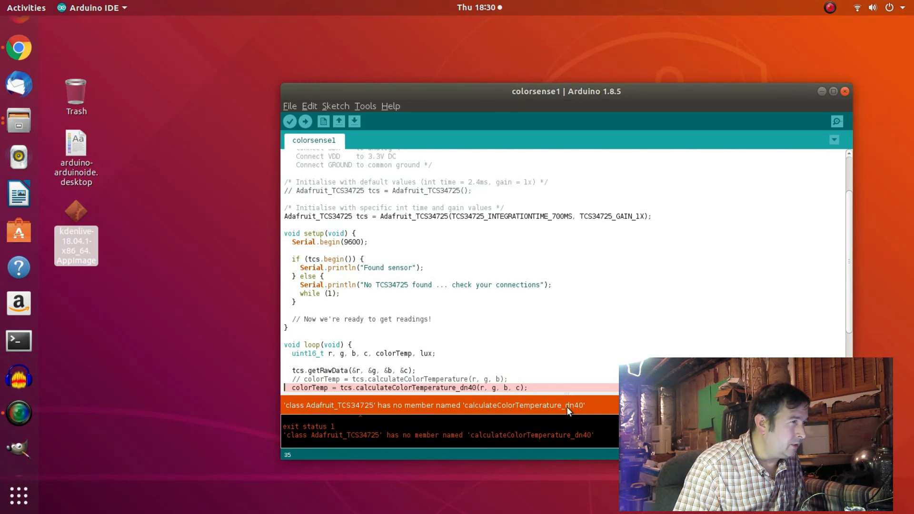
mouse_move(500, 368)
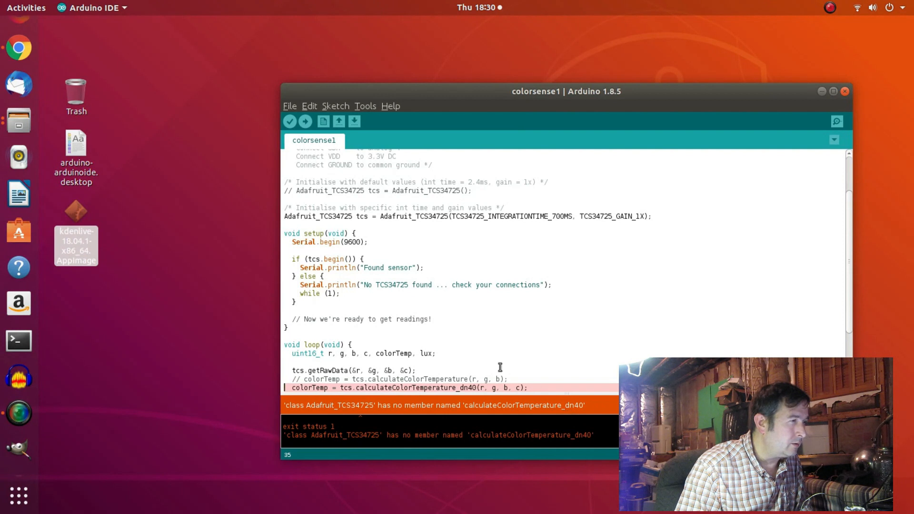
mouse_move(388, 223)
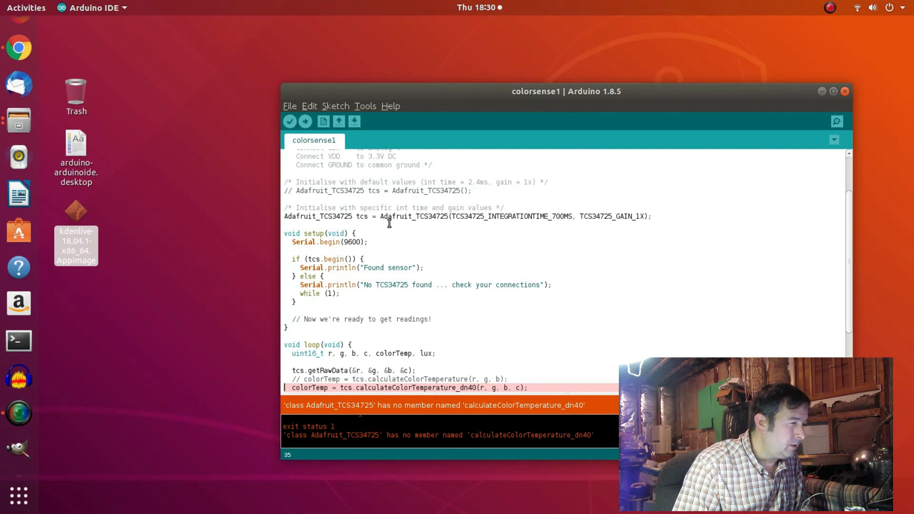
scroll("down", 3)
type("//  ")
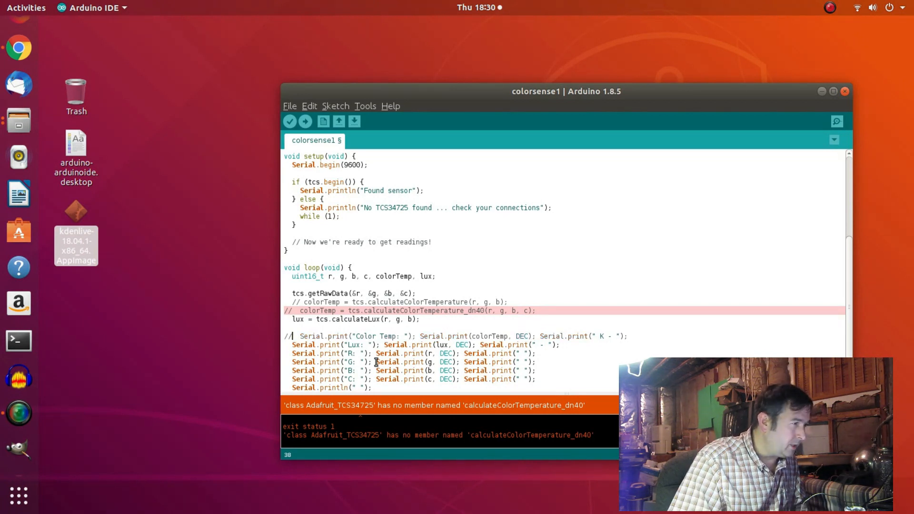
Verify the sketch compiles, then upload and hit the /dev/ttyUSB0 port error.
left_click(289, 120)
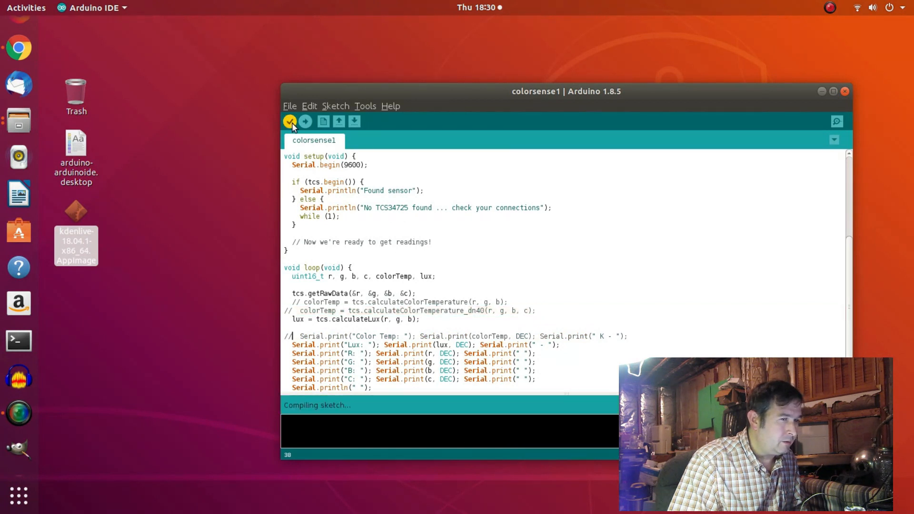
left_click(291, 121)
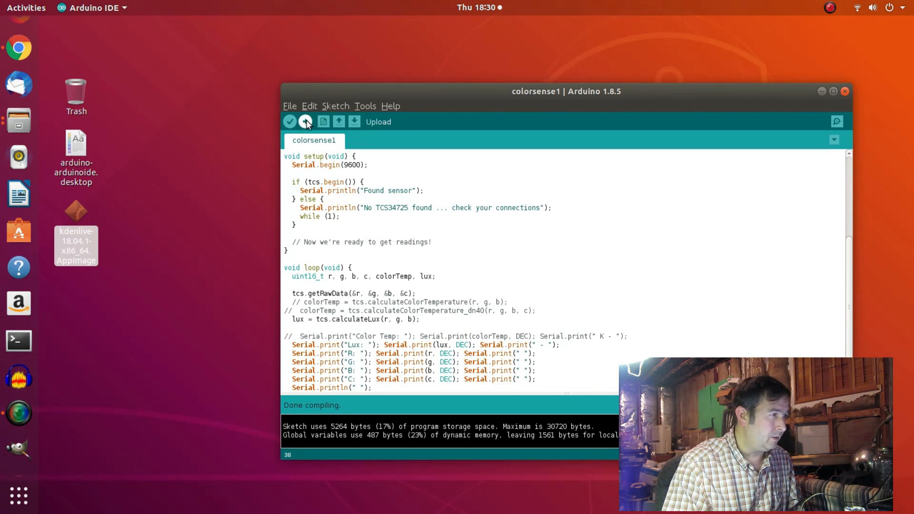
left_click(306, 121)
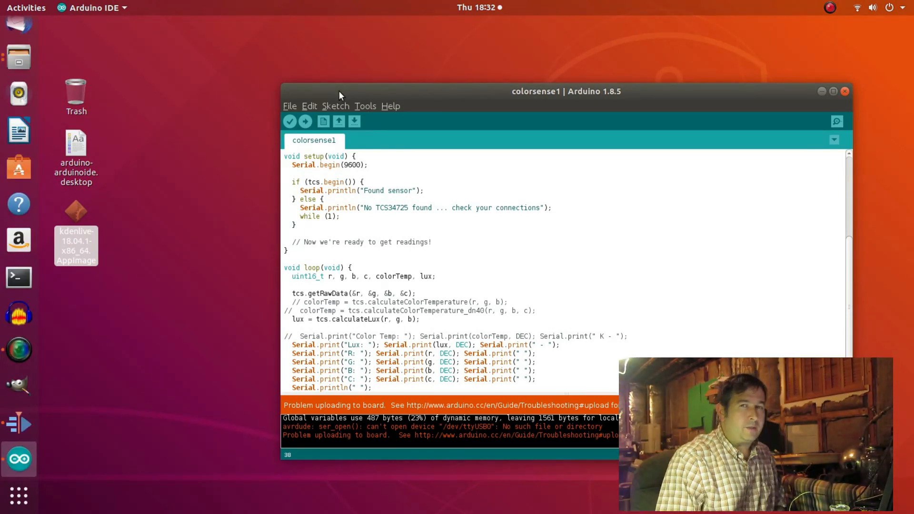
mouse_move(236, 247)
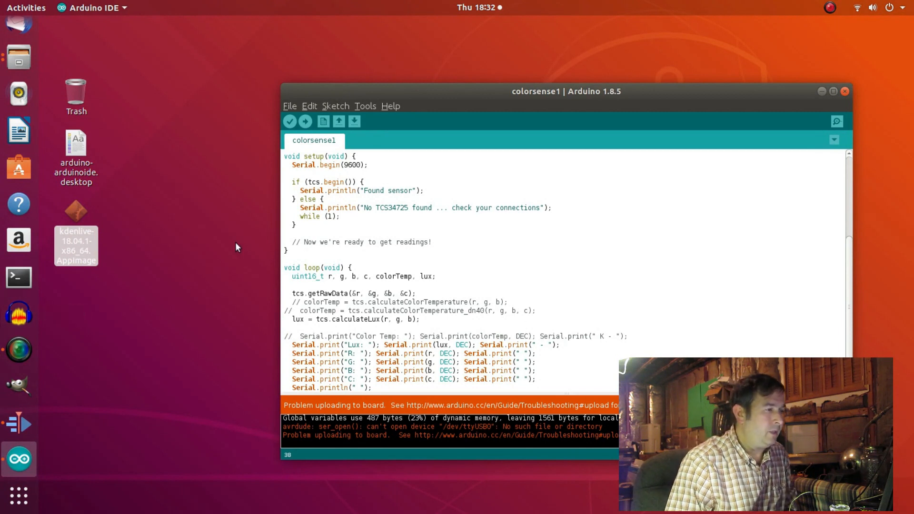
Choose Arduino/Genuino Uno as the board and /dev/ttyACM0 as the port.
left_click(365, 106)
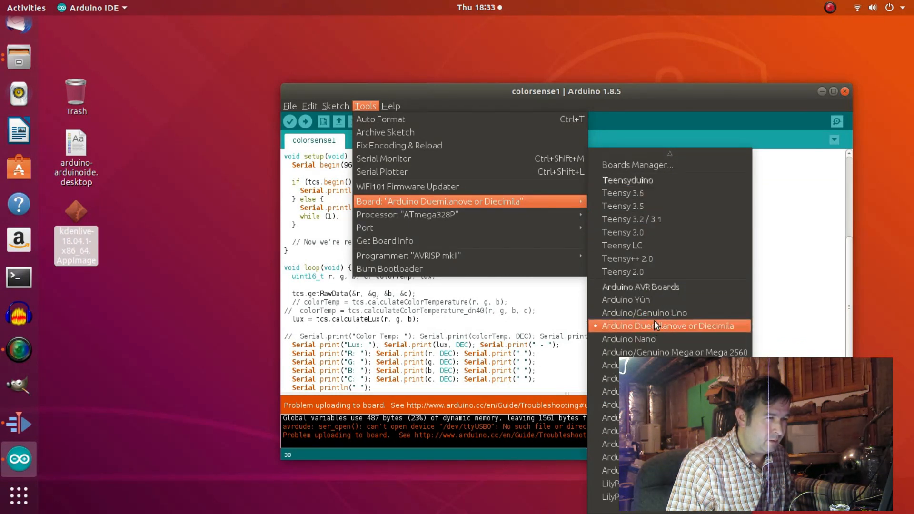
left_click(668, 326)
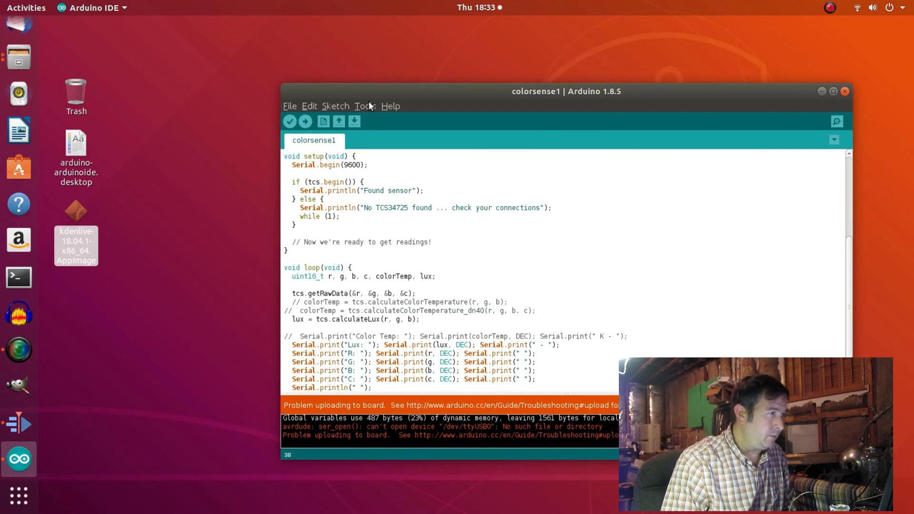
left_click(365, 106)
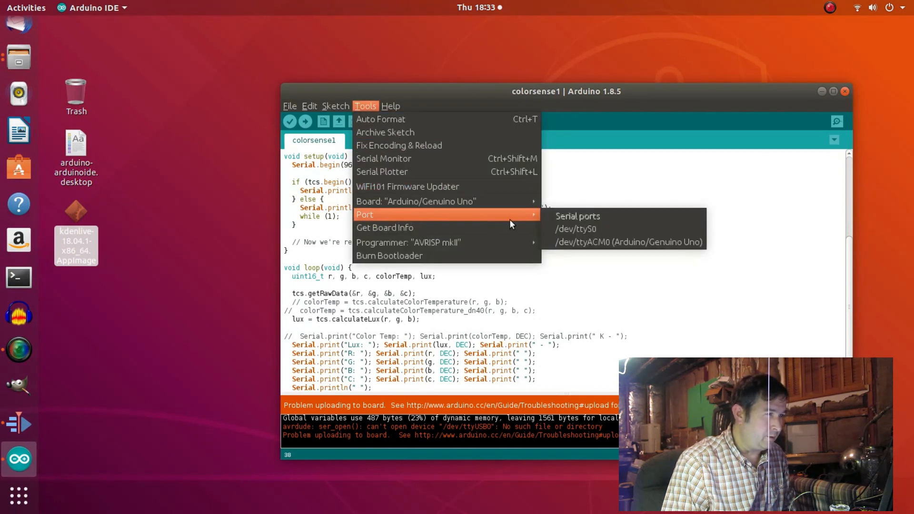
mouse_move(603, 244)
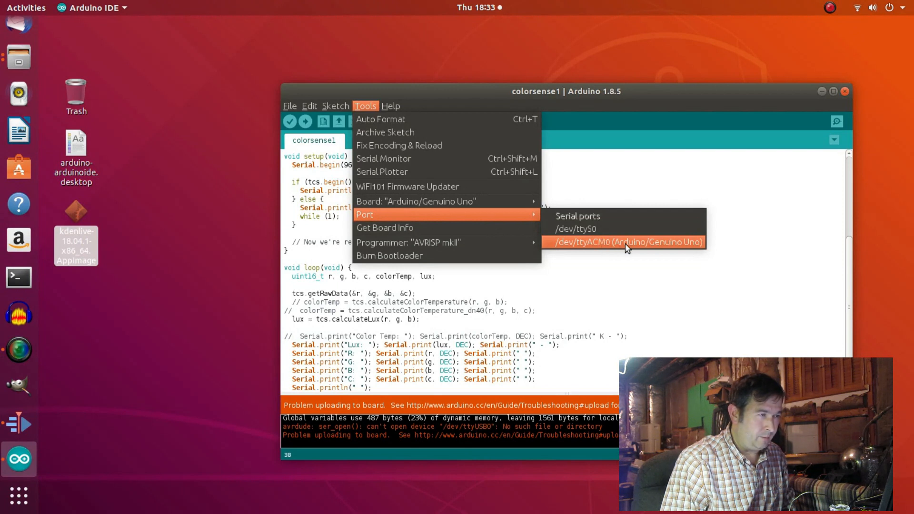
left_click(626, 241)
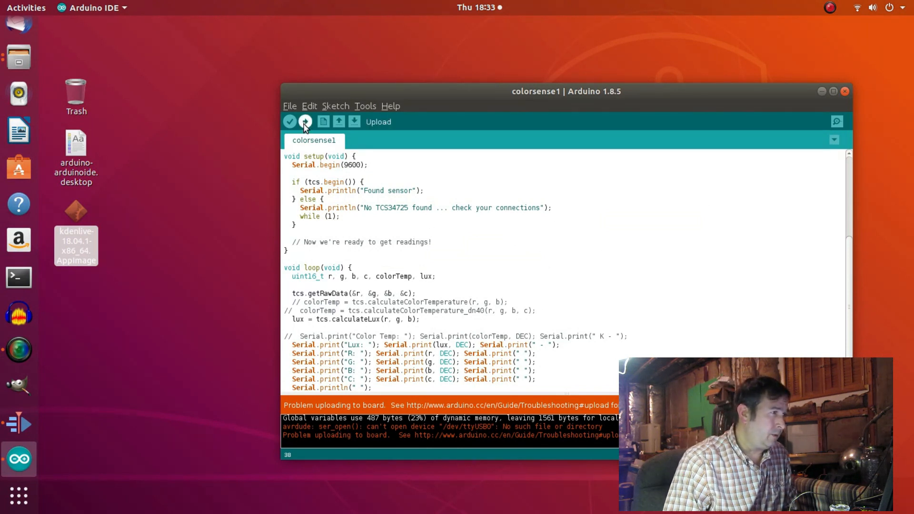
Upload colorsense1 to the Uno and bring up the Serial Monitor at 9600 baud.
left_click(305, 121)
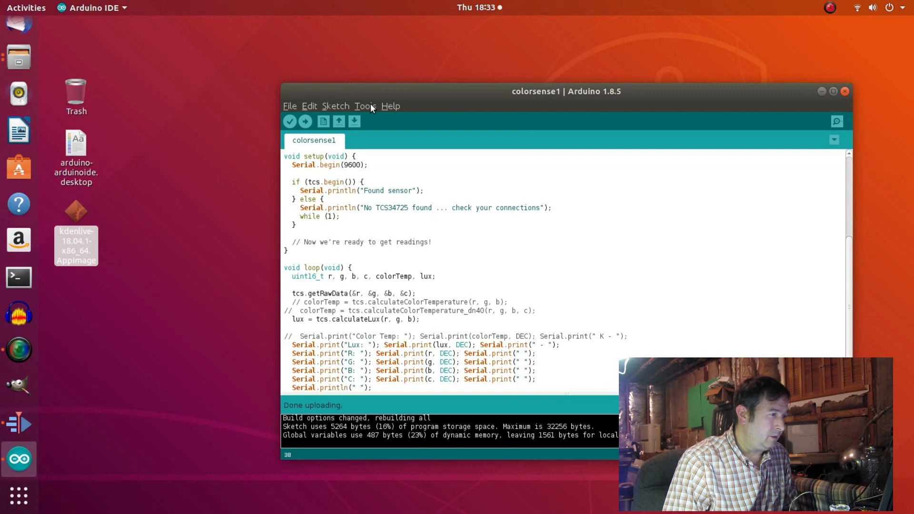
left_click(334, 106)
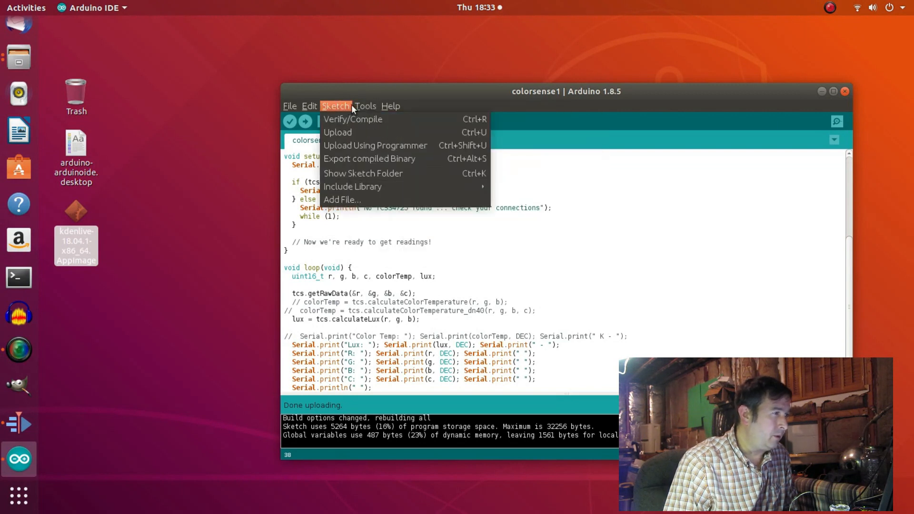
left_click(364, 106)
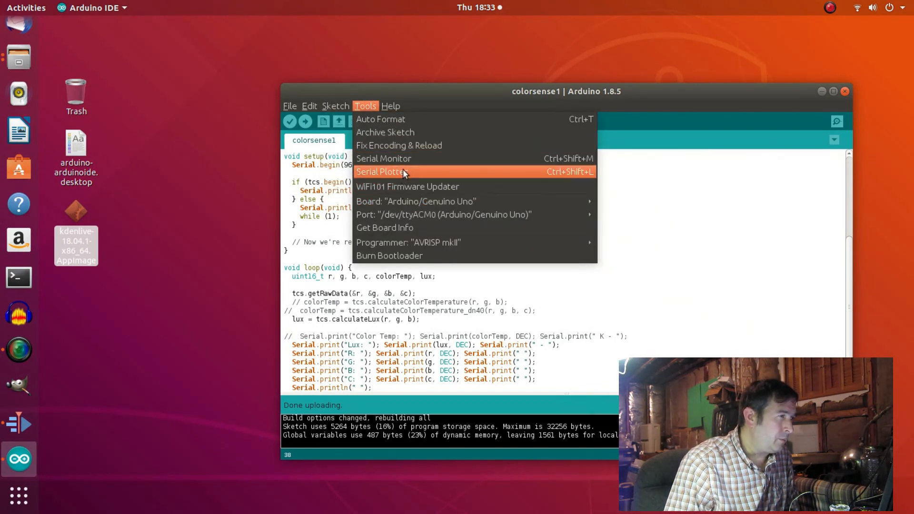
left_click(383, 158)
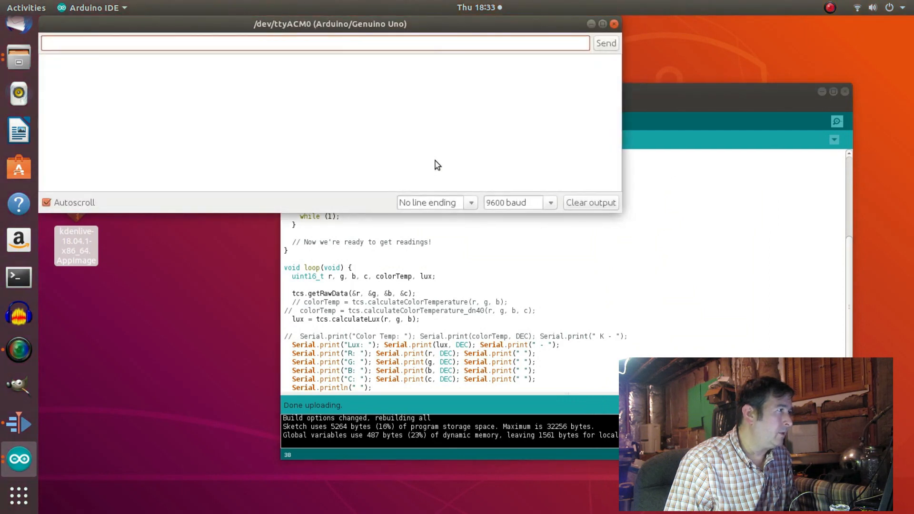